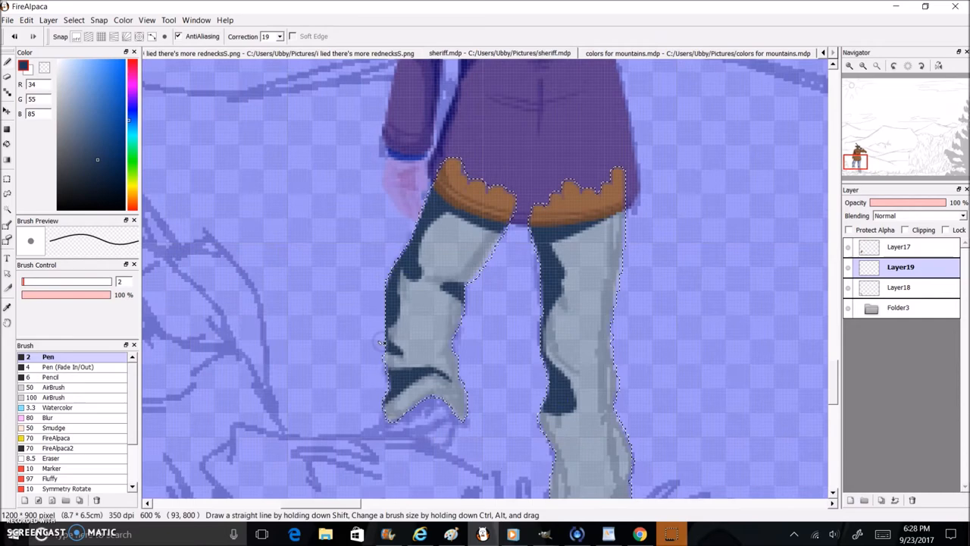
- Scroll the canvas down to the cowboy's legs and feet for painting jeans, boots and grass
{"action": "scroll", "scroll_direction": "down", "scroll_amount": 3}
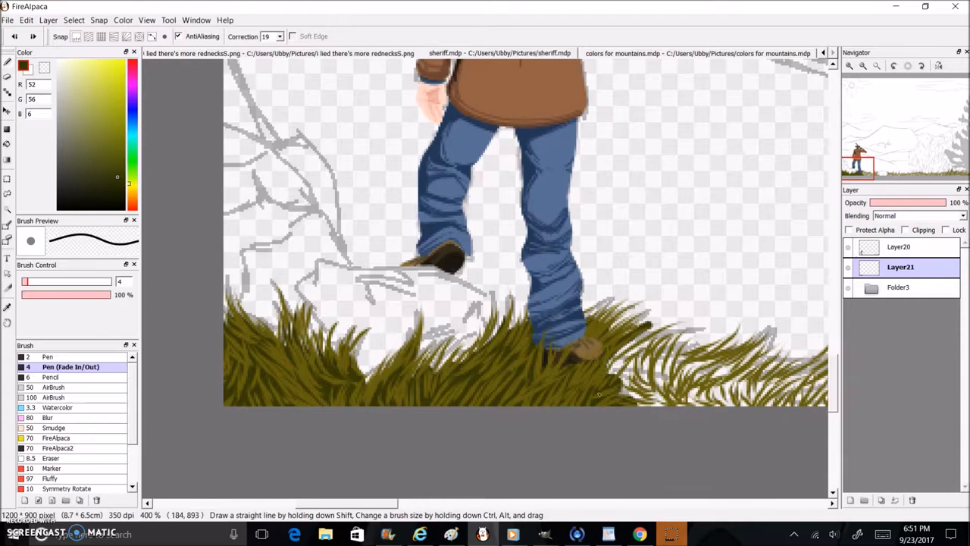
{"action": "scroll", "scroll_direction": "down", "scroll_amount": 3}
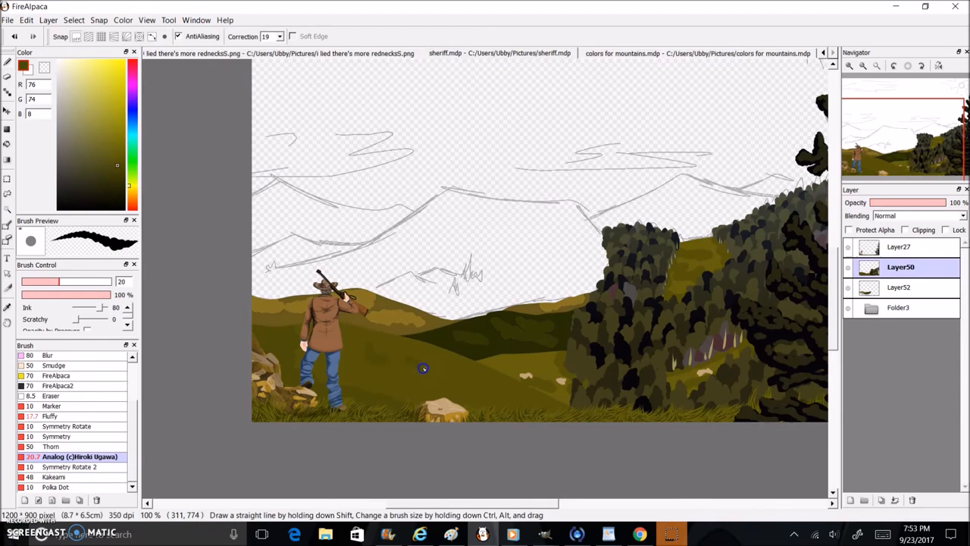
- Switch to the 'colors for mountains.mdp' palette document
{"action": "left_click", "coordinate": [696, 53]}
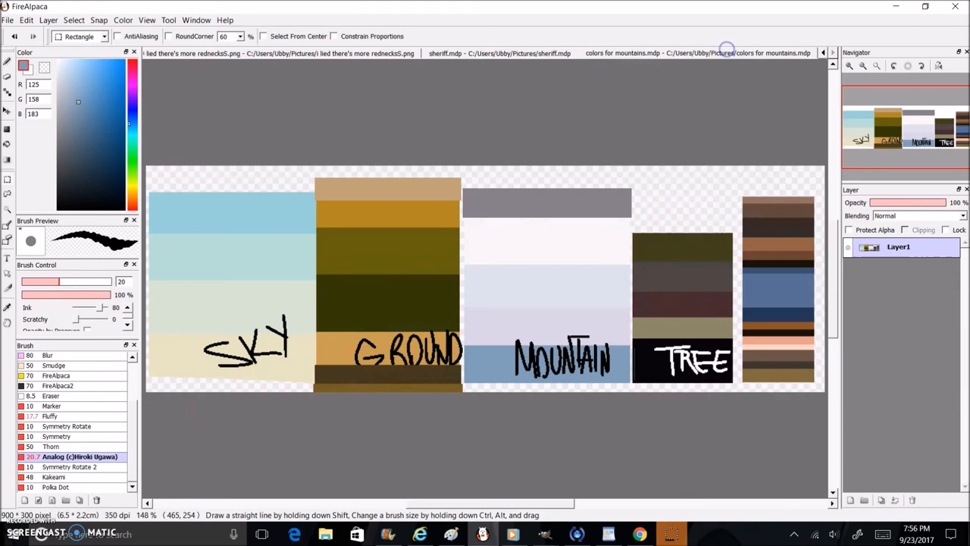